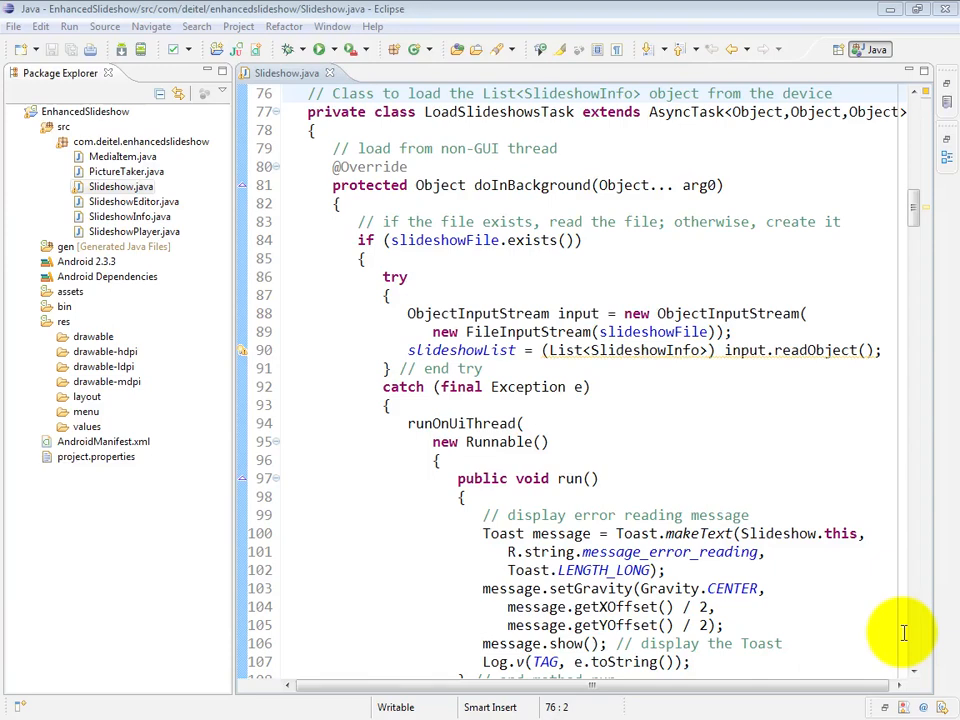
{"action": "mouse_move", "coordinate": [518, 128]}
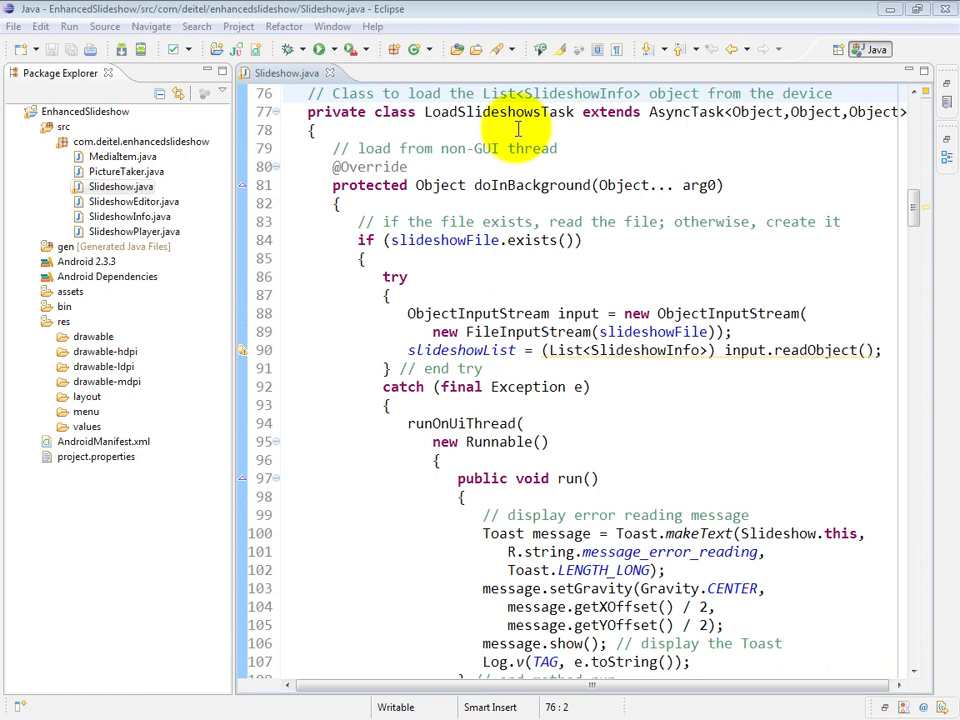
{"action": "mouse_move", "coordinate": [578, 185]}
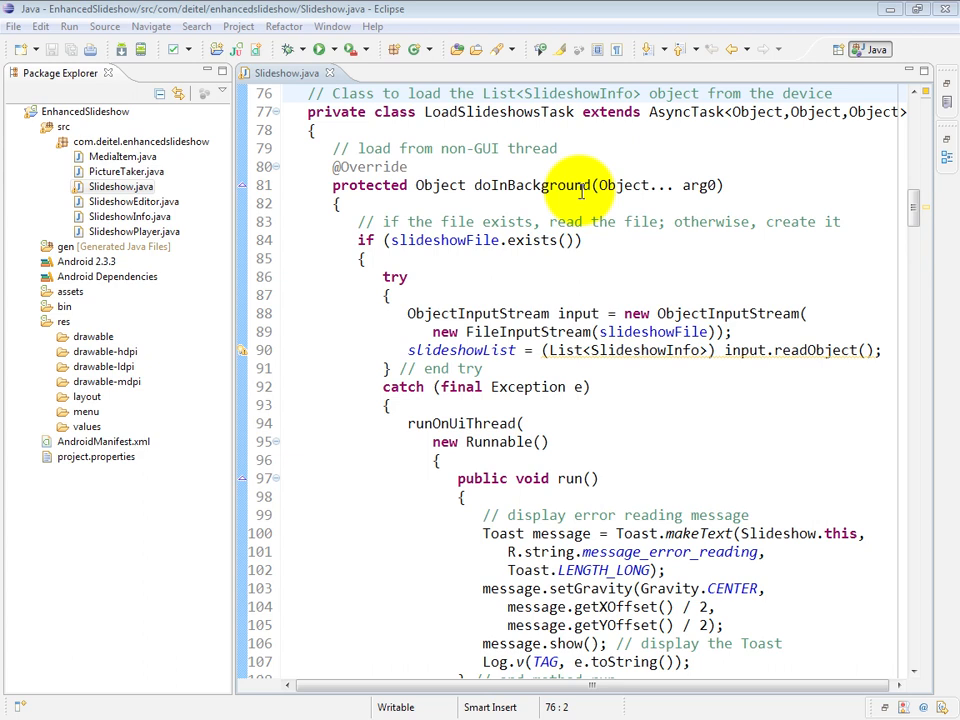
{"action": "mouse_move", "coordinate": [318, 263]}
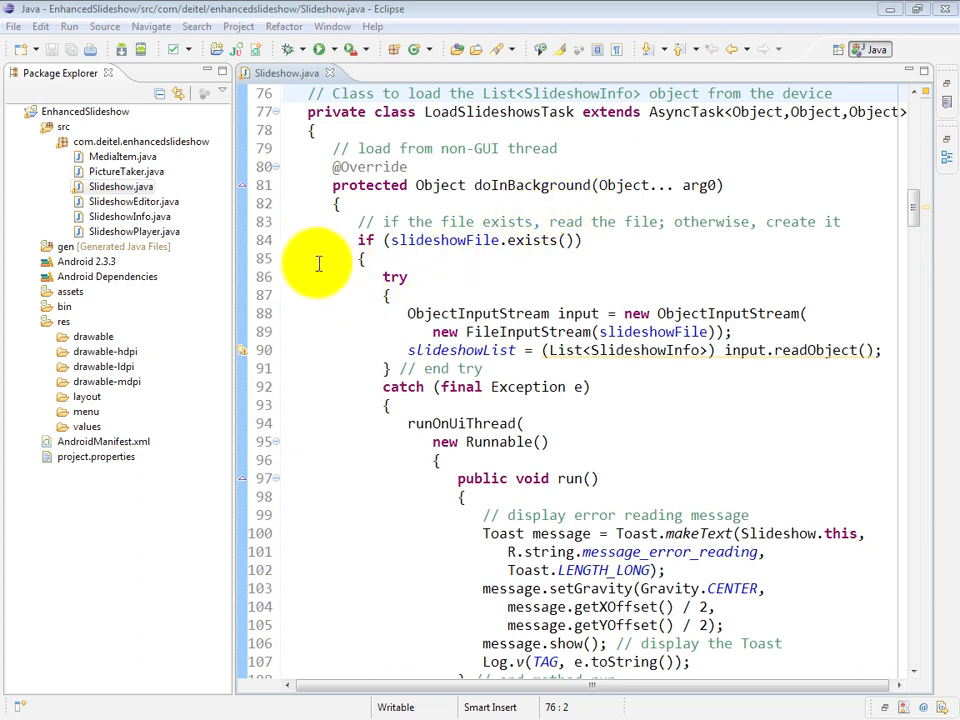
Select slideshowFile.exists() on line 84 and scroll down to the try block
{"action": "double_click", "coordinate": [450, 240]}
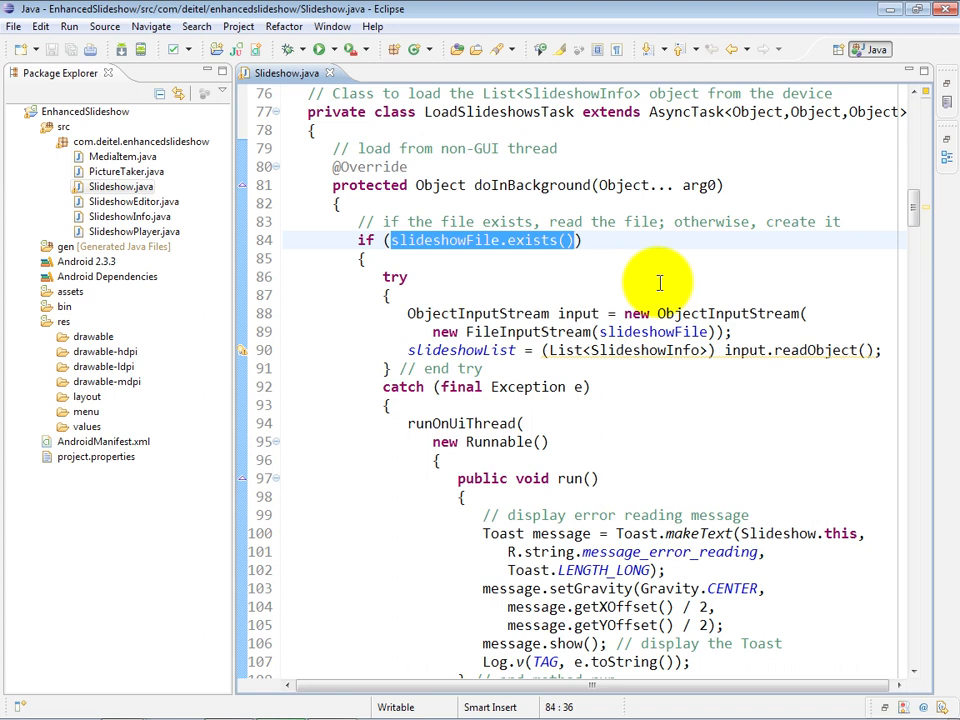
{"action": "mouse_move", "coordinate": [552, 254]}
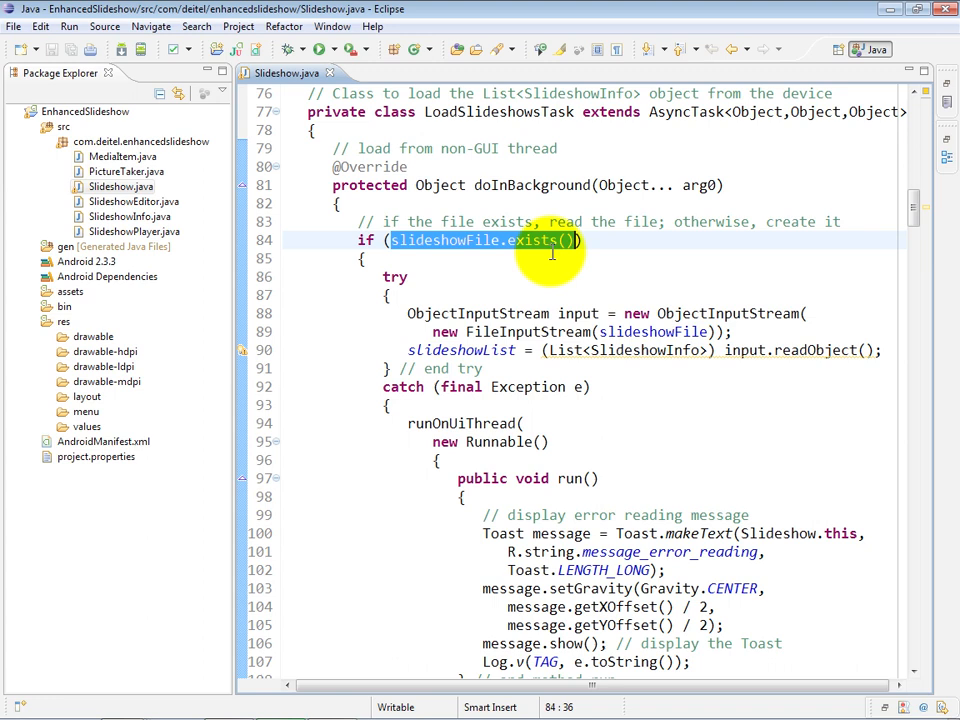
{"action": "scroll", "scroll_direction": "down", "scroll_amount": 3}
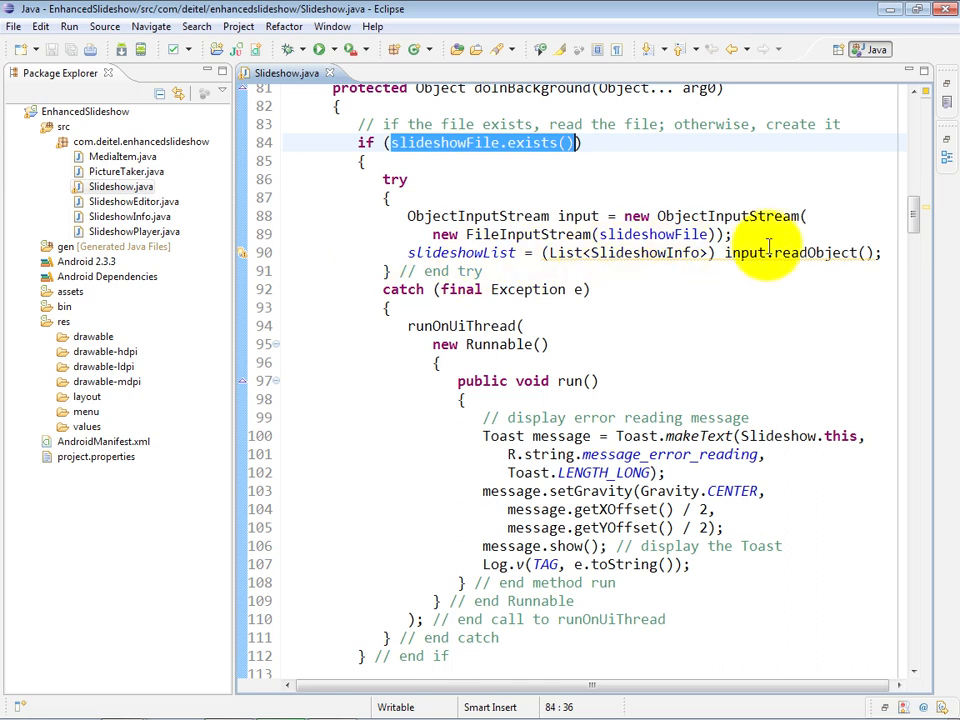
{"action": "mouse_move", "coordinate": [890, 253]}
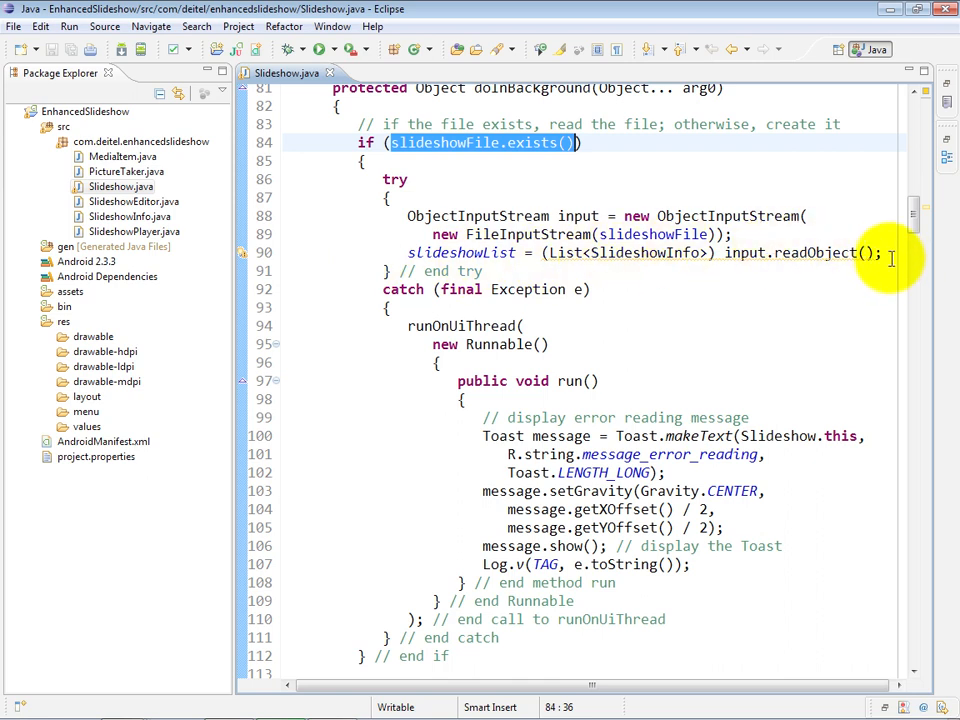
{"action": "mouse_move", "coordinate": [685, 291]}
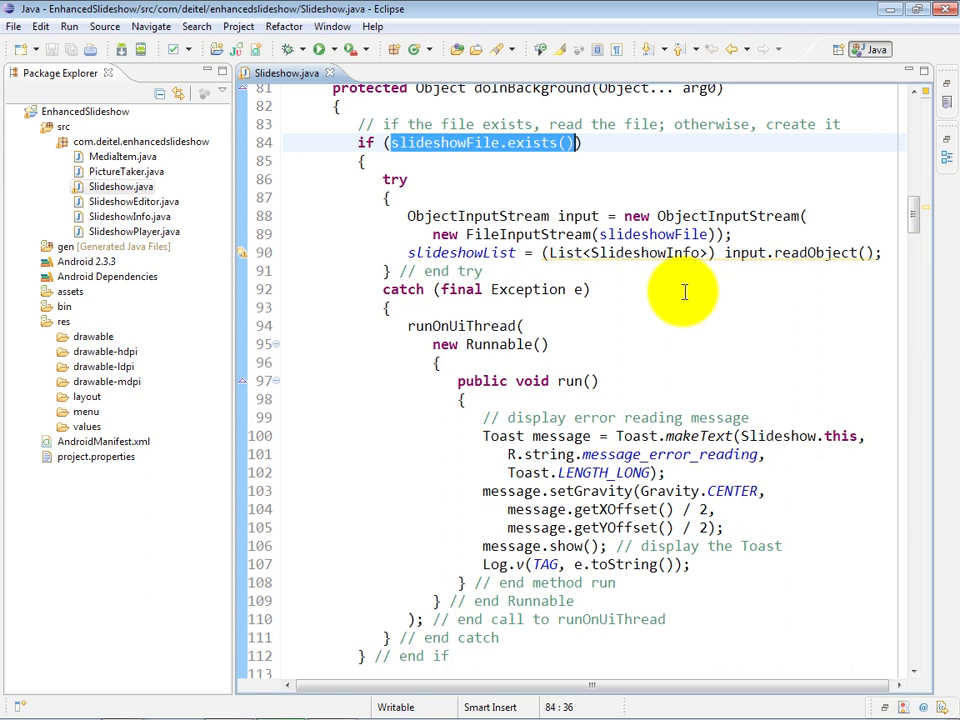
{"action": "mouse_move", "coordinate": [610, 282]}
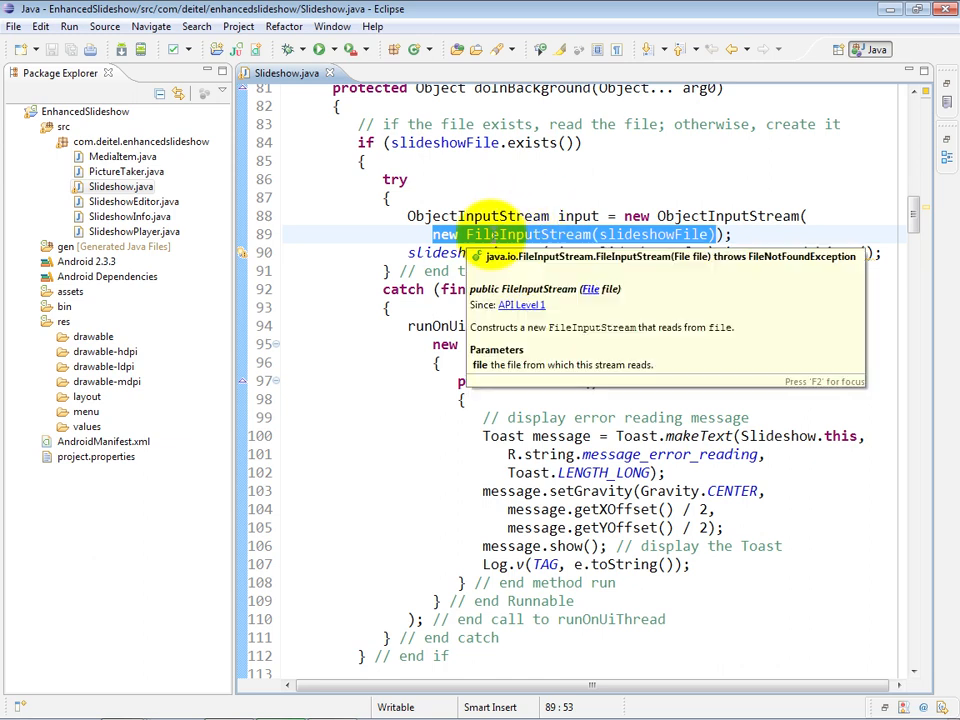
{"action": "mouse_move", "coordinate": [318, 212]}
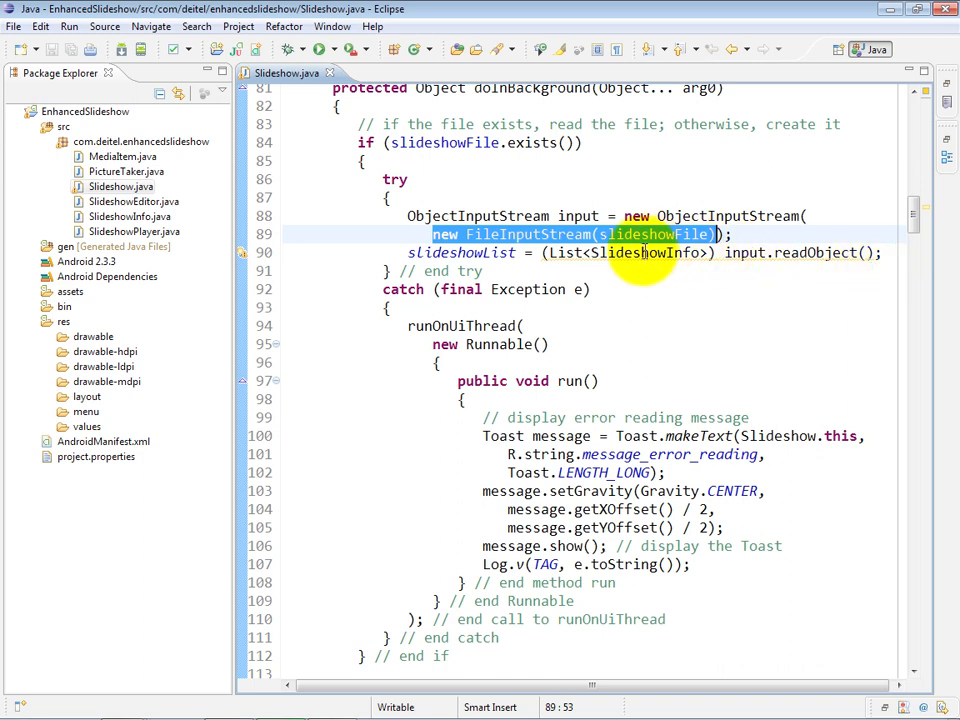
{"action": "mouse_move", "coordinate": [720, 270]}
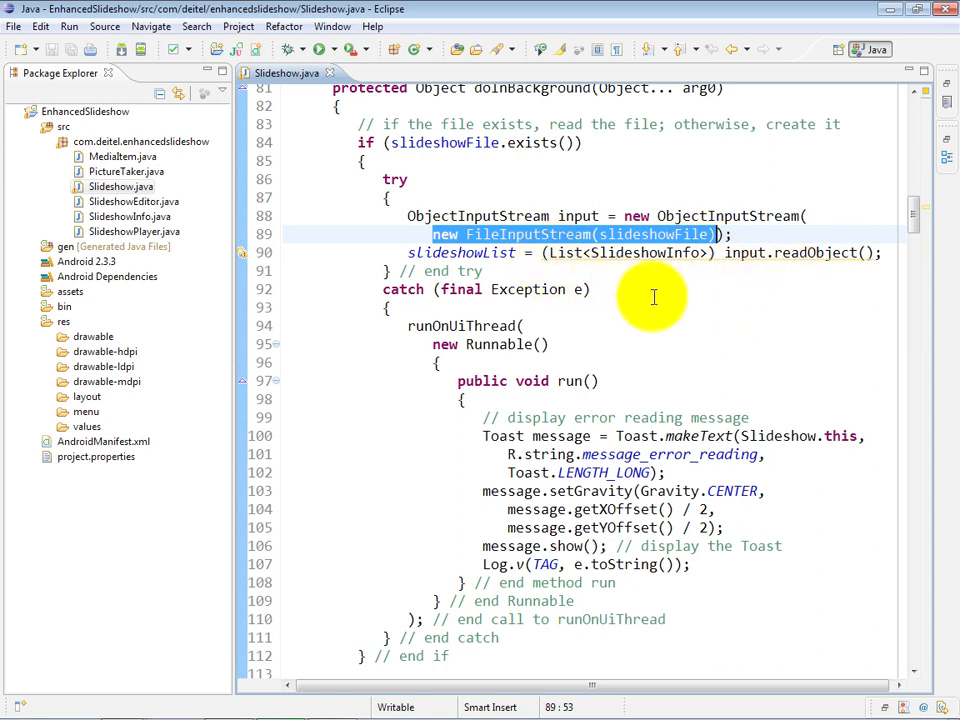
{"action": "mouse_move", "coordinate": [690, 266]}
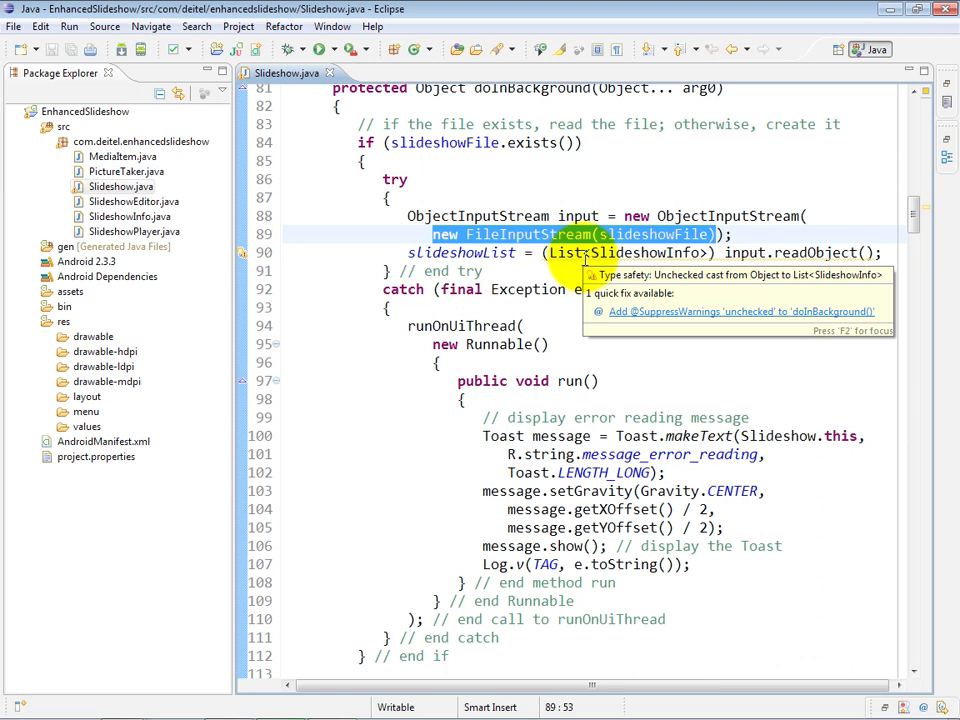
{"action": "mouse_move", "coordinate": [583, 290]}
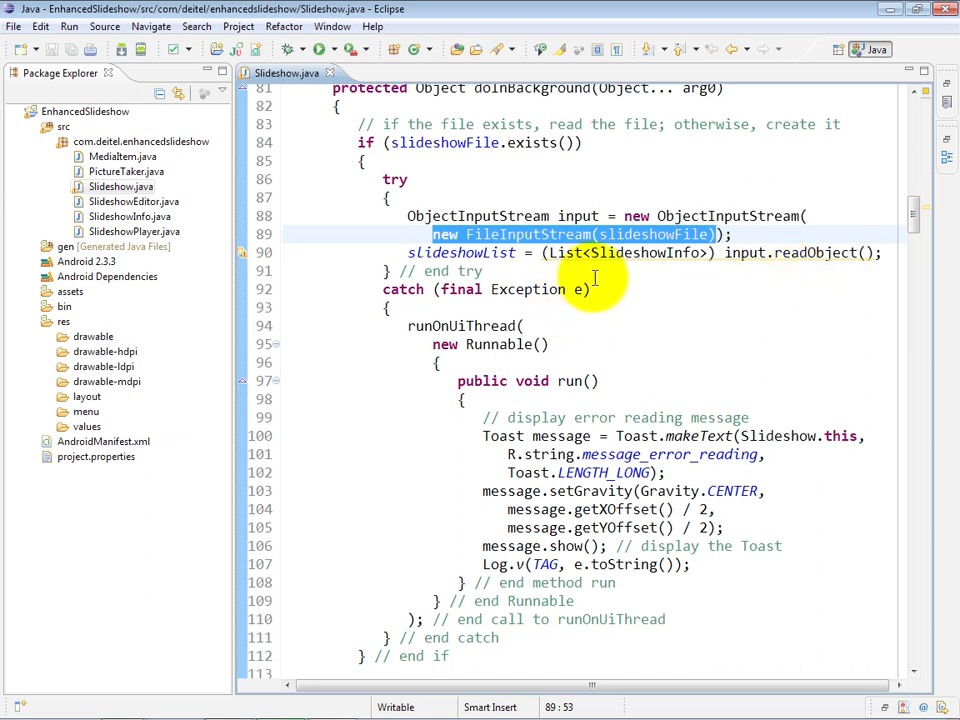
{"action": "mouse_move", "coordinate": [710, 275]}
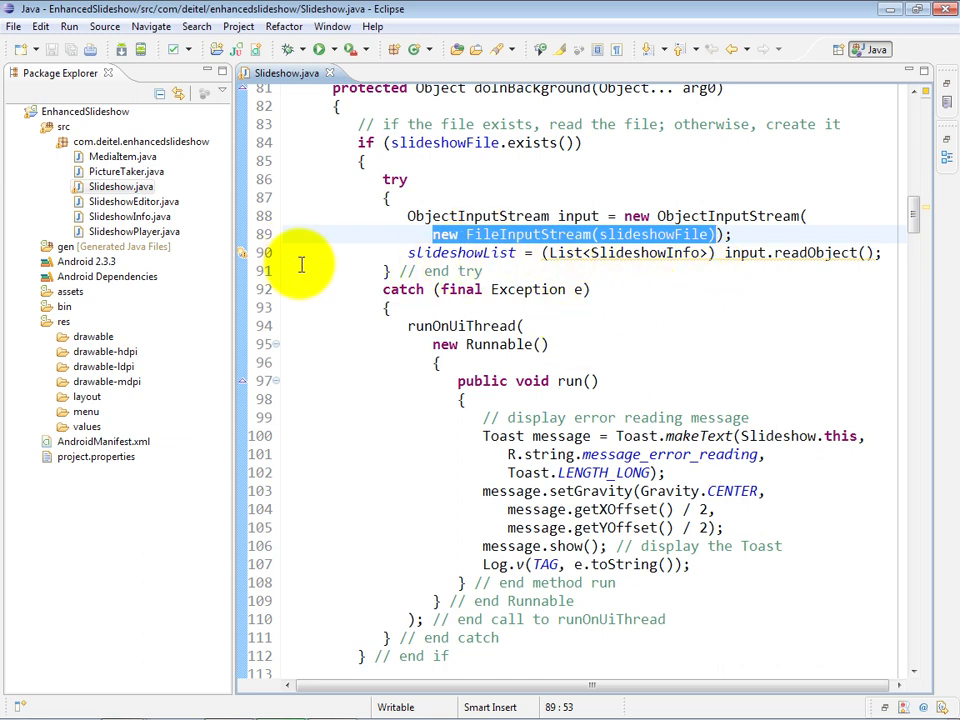
{"action": "mouse_move", "coordinate": [555, 271]}
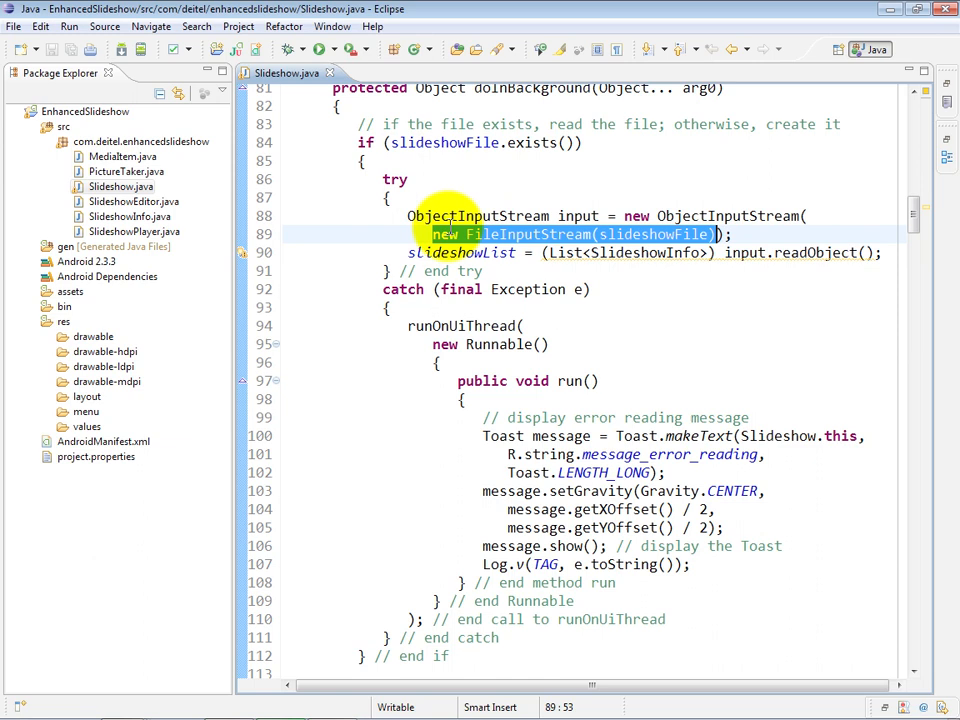
{"action": "mouse_move", "coordinate": [445, 600]}
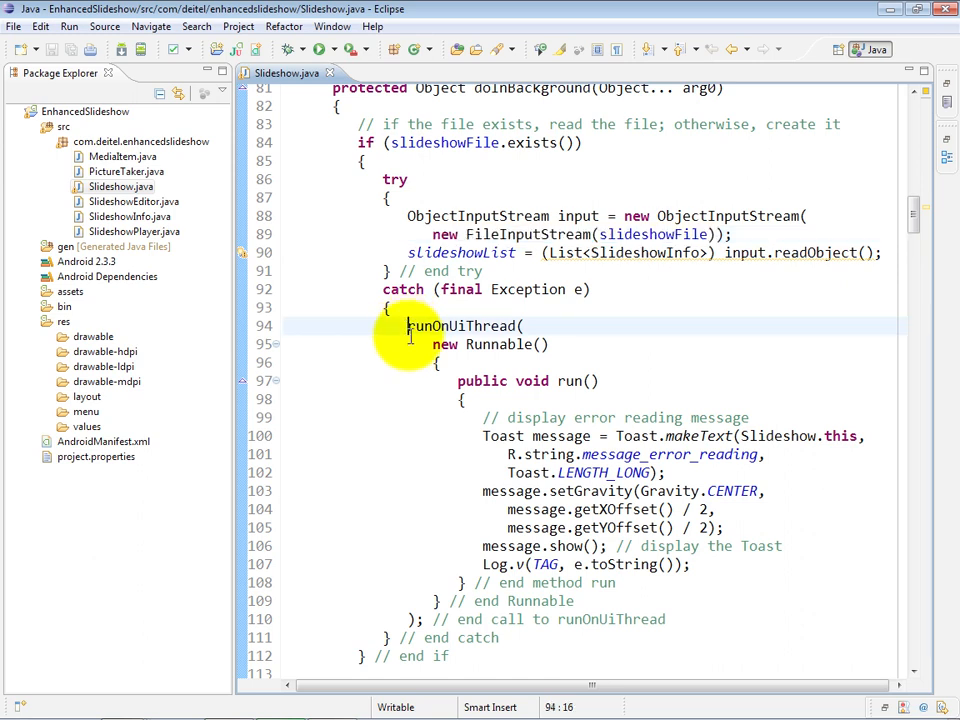
Drag-select lines 94–110, the runOnUiThread block showing the error Toast
{"action": "left_click_drag", "start_coordinate": [407, 325], "coordinate": [433, 618]}
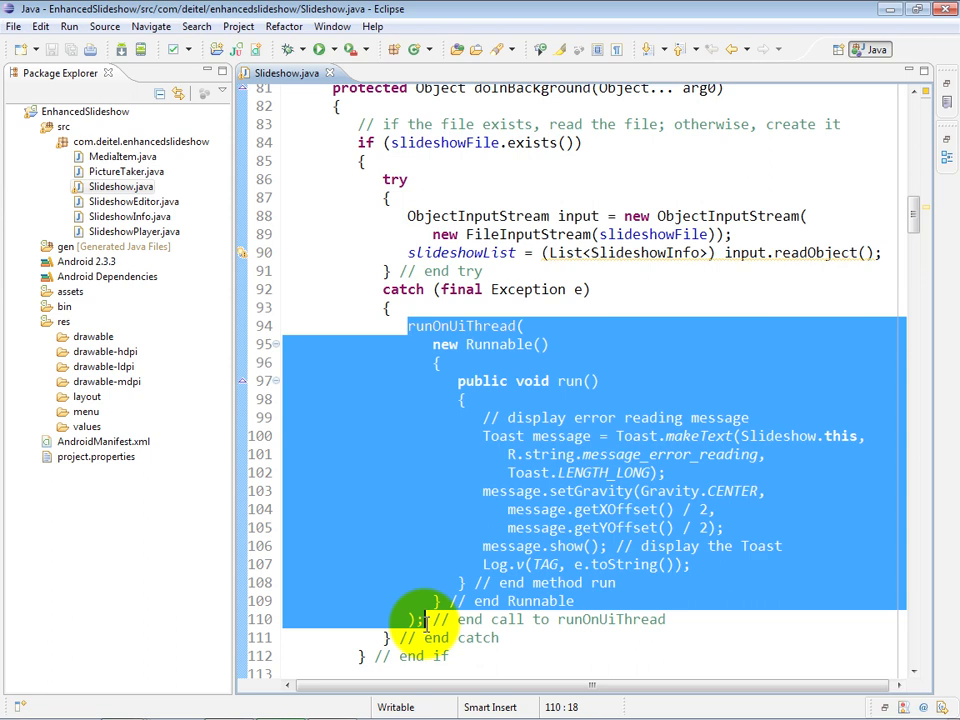
{"action": "mouse_move", "coordinate": [665, 450]}
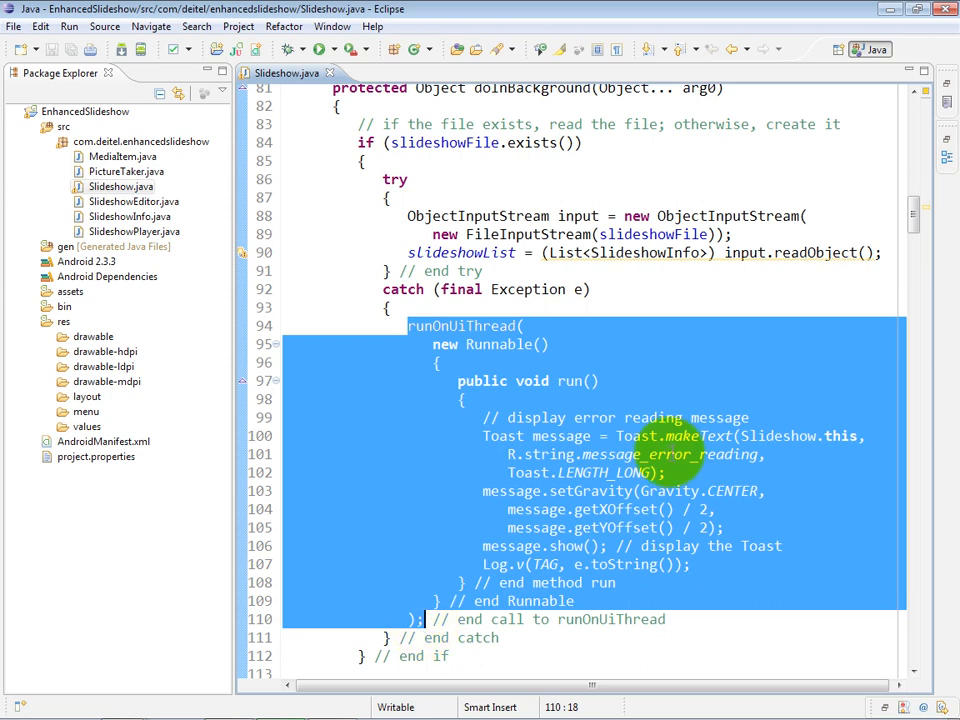
Scroll through the catch block down to the following null check
{"action": "scroll", "scroll_direction": "up", "scroll_amount": 3}
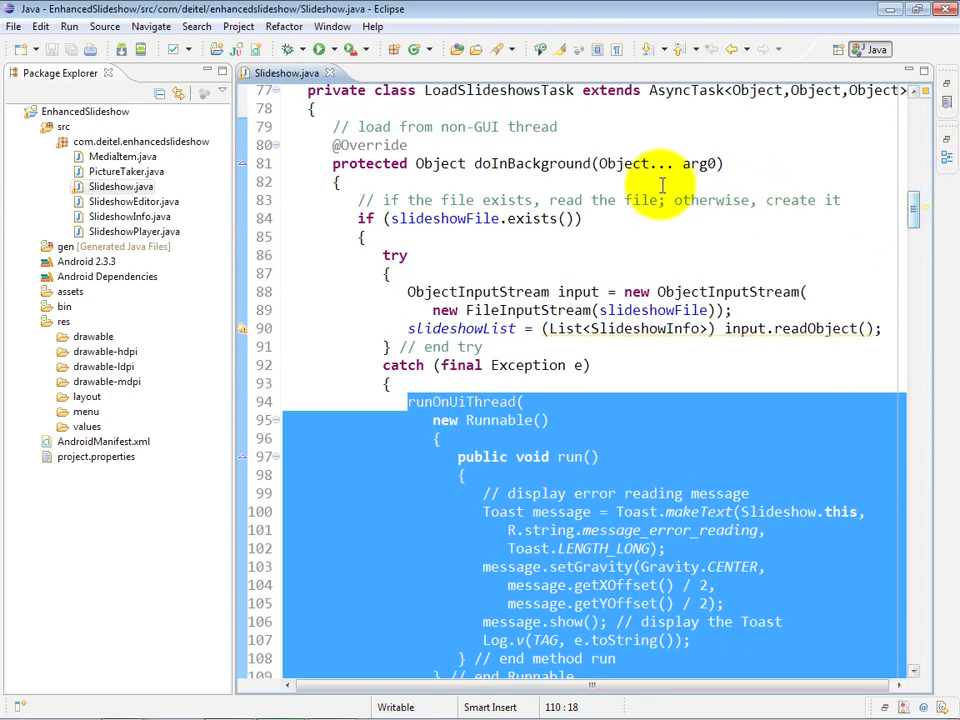
{"action": "mouse_move", "coordinate": [518, 113]}
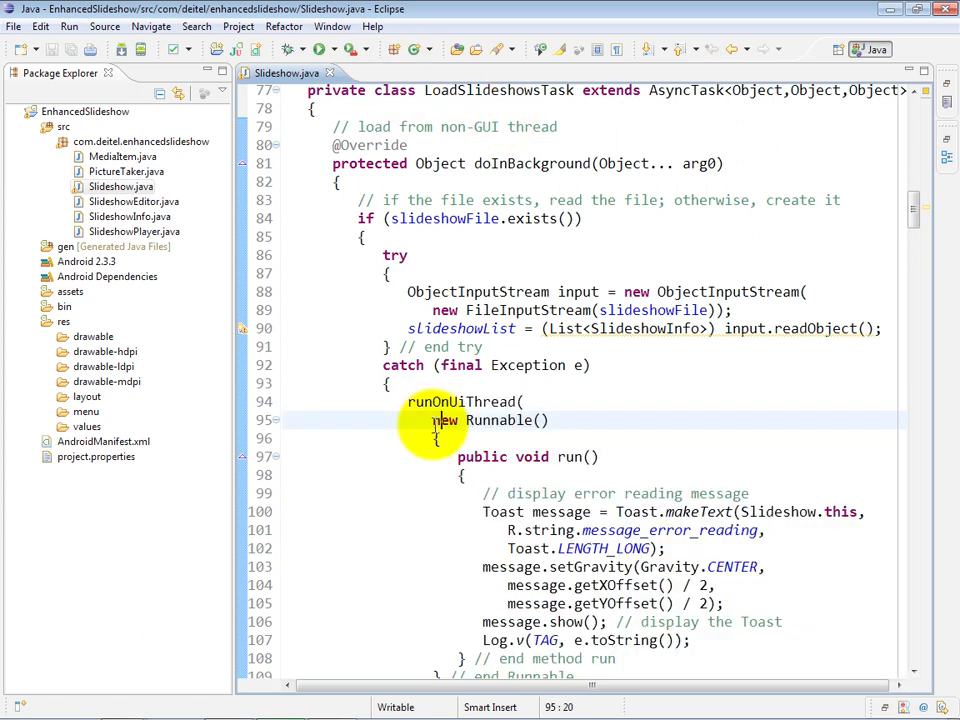
{"action": "scroll", "scroll_direction": "down", "scroll_amount": 3}
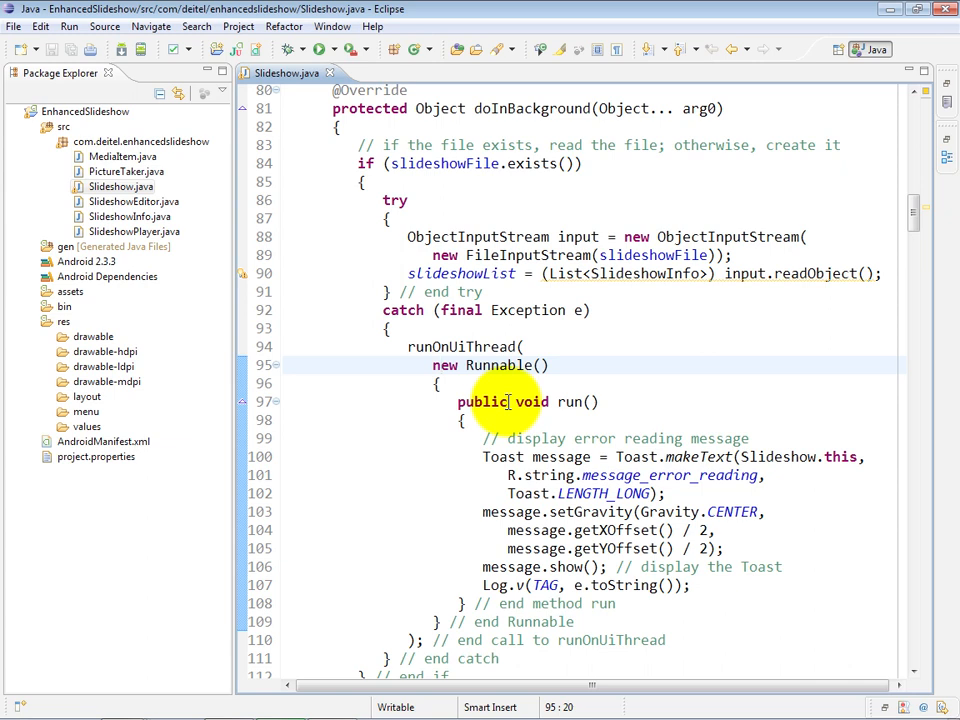
{"action": "scroll", "scroll_direction": "down", "scroll_amount": 3}
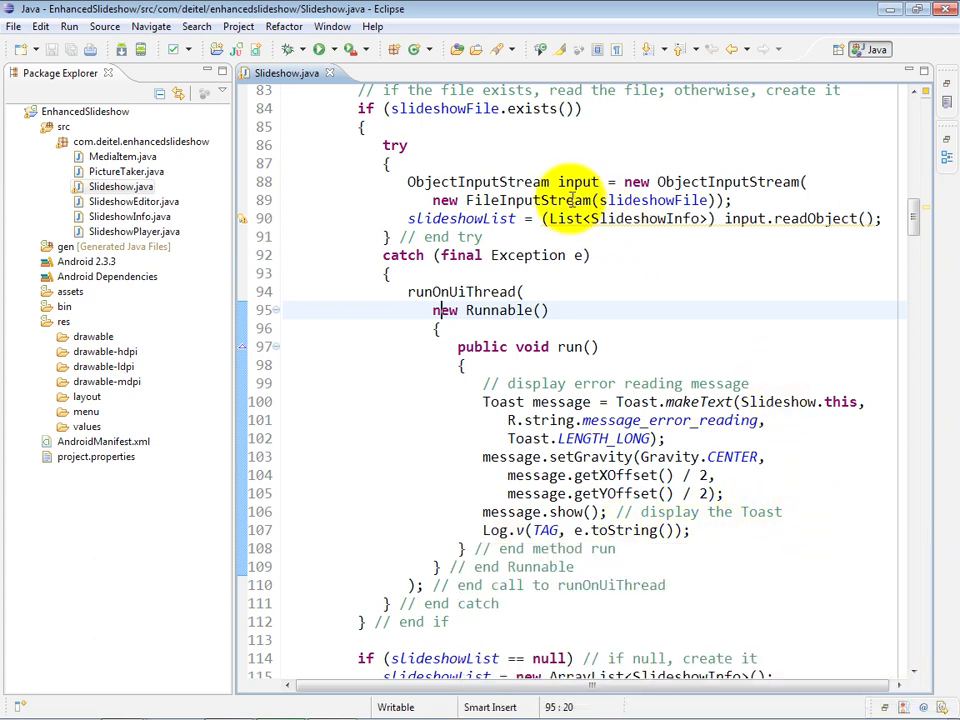
{"action": "mouse_move", "coordinate": [675, 298]}
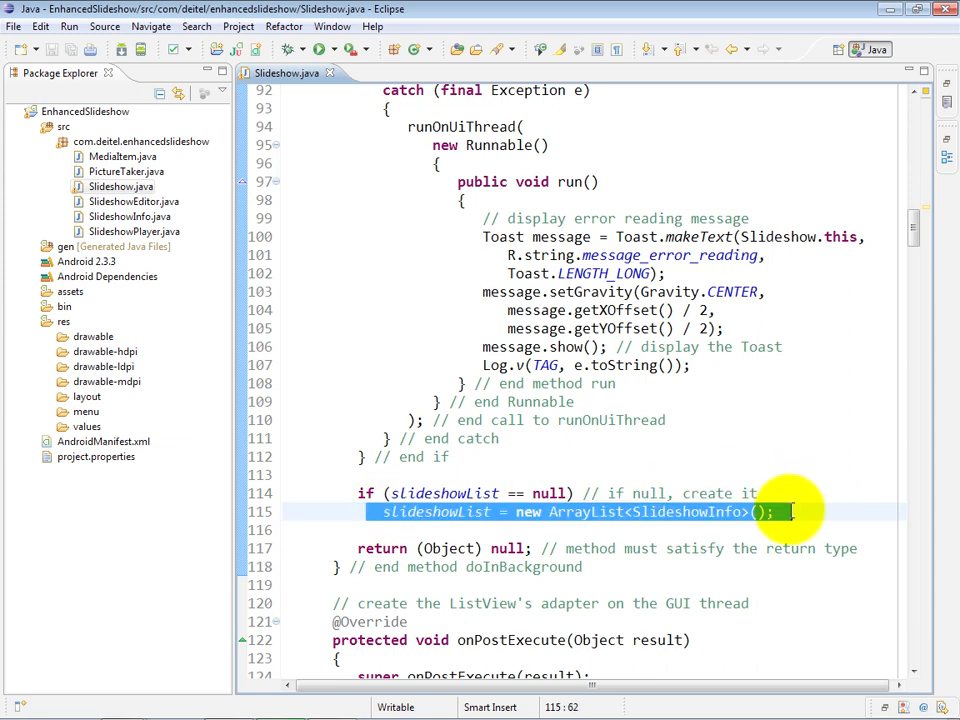
Scroll down to line 115, where slideshowList becomes a new ArrayList<SlideshowInfo>
{"action": "scroll", "scroll_direction": "down", "scroll_amount": 3}
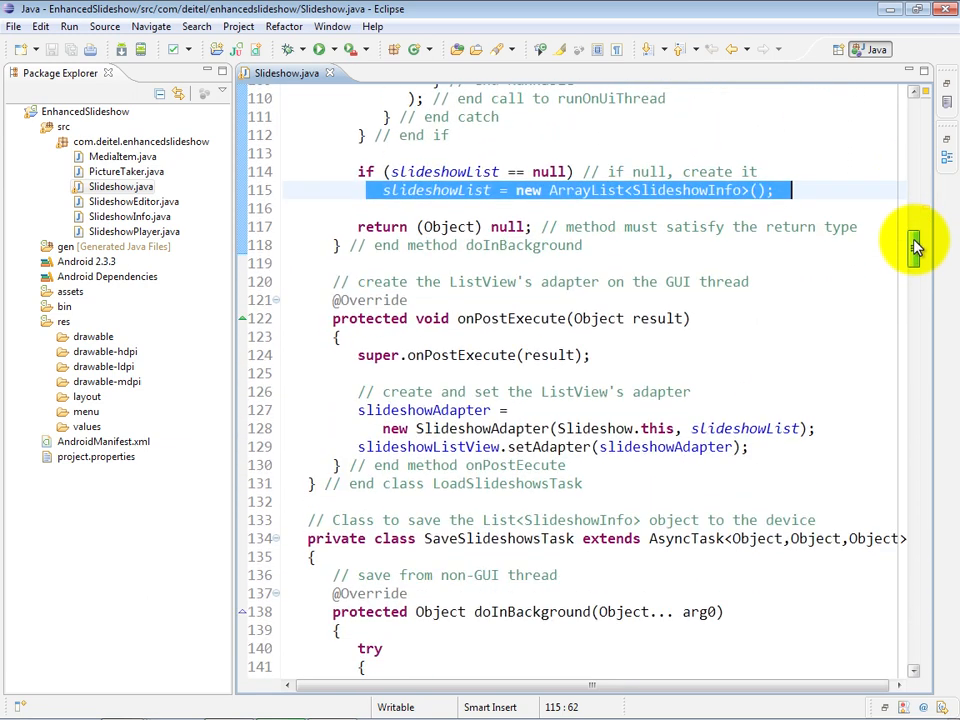